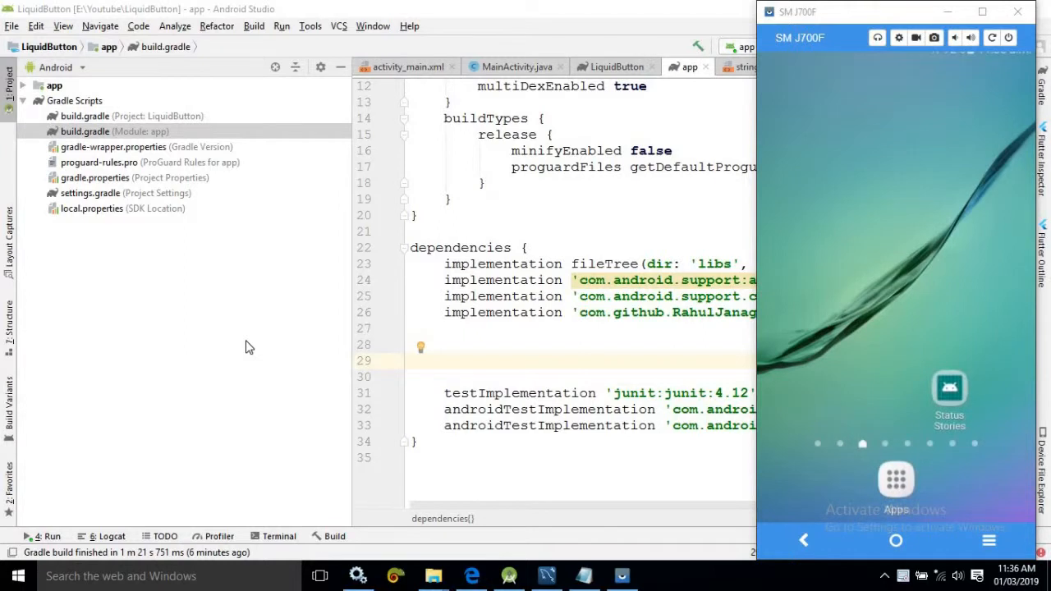
Launch the Status Stories app on the phone twice to watch the photo story
left_click(949, 388)
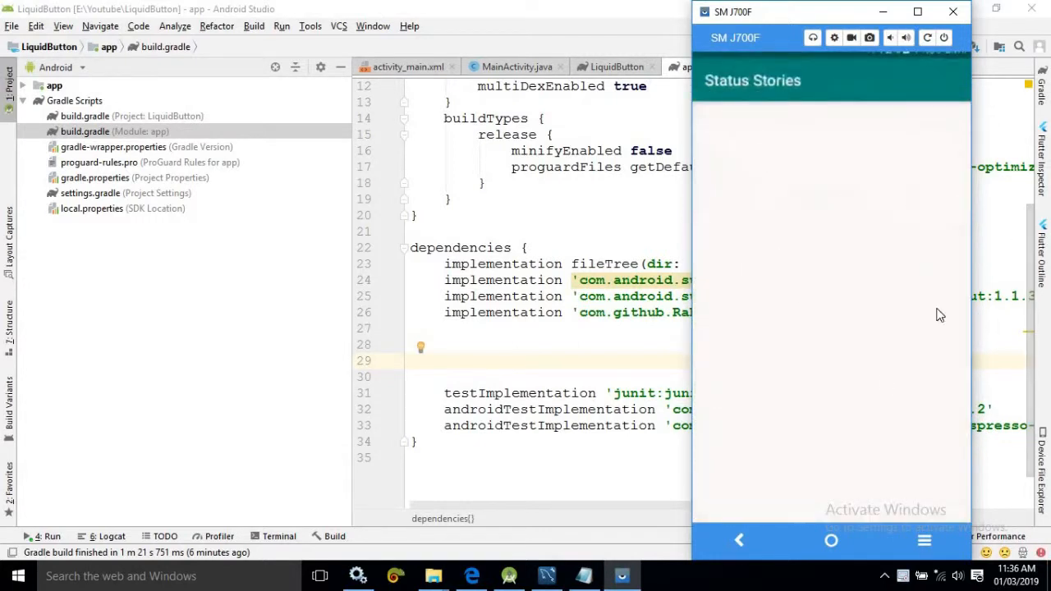
mouse_move(837, 282)
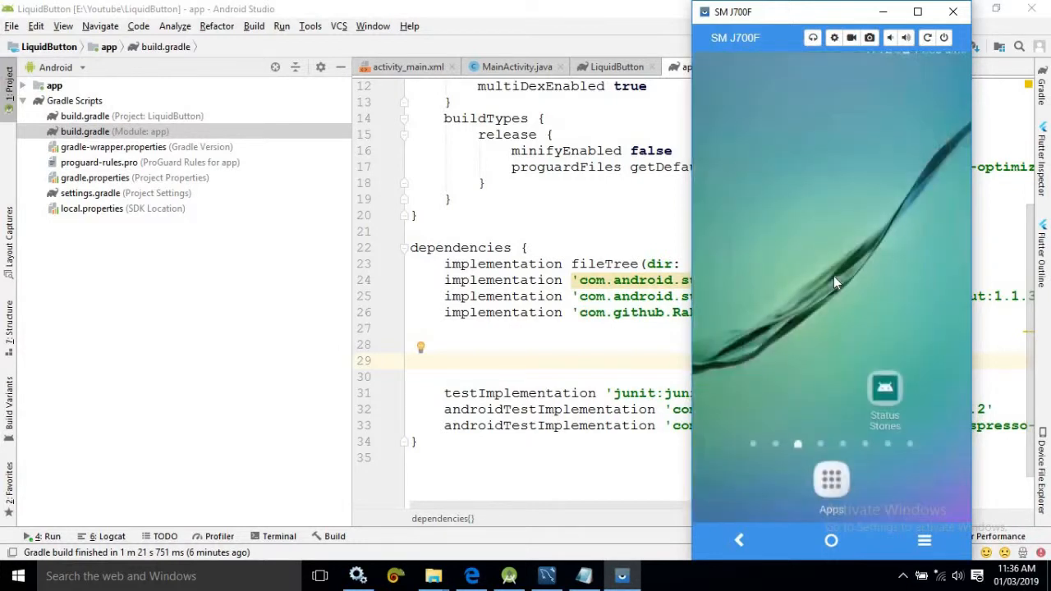
left_click(883, 391)
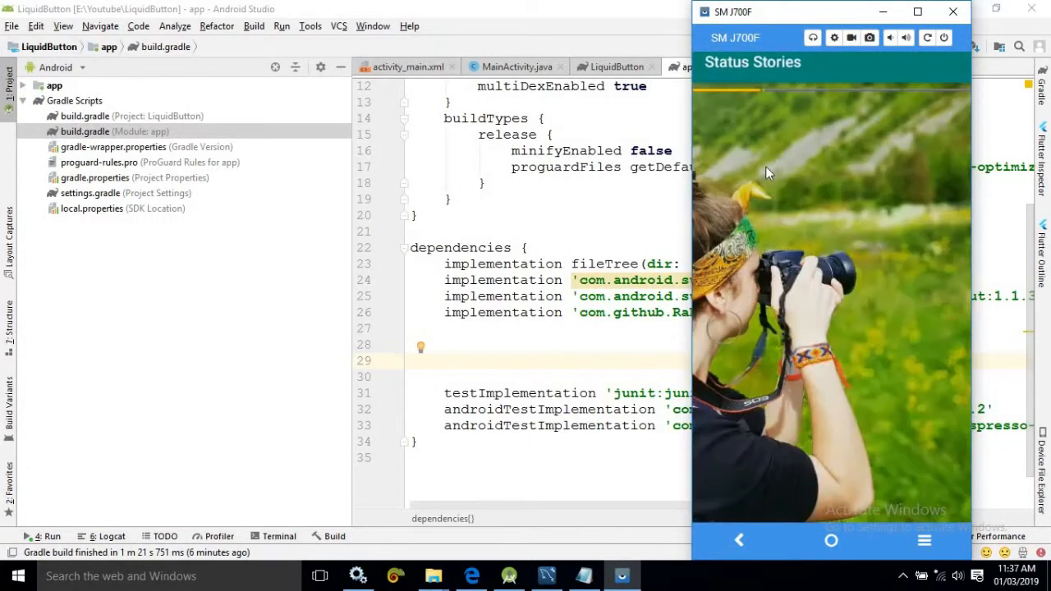
mouse_move(770, 200)
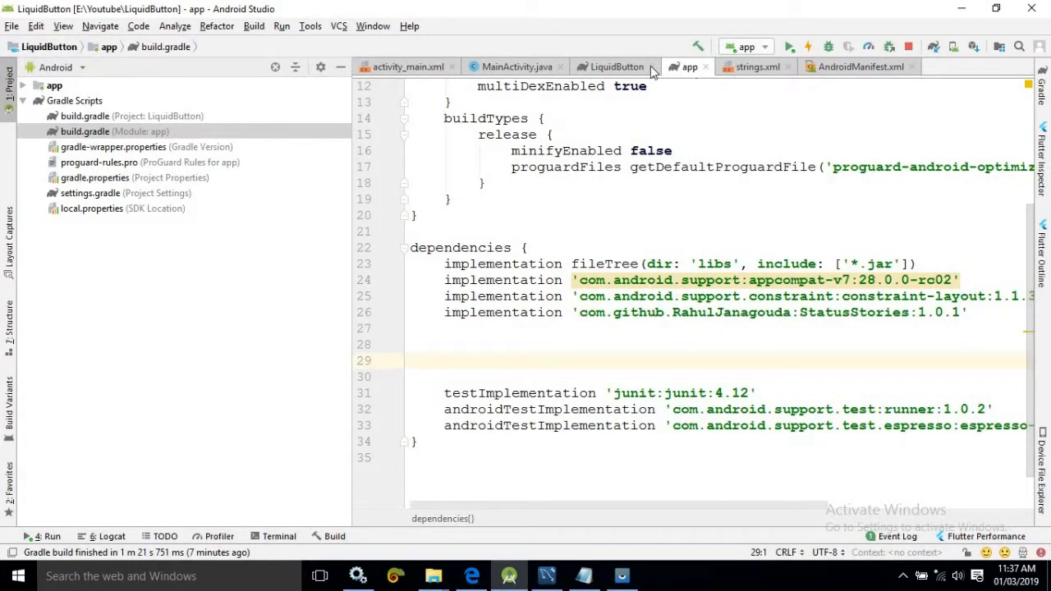
Review the project build.gradle repositories, then view AndroidManifest.xml with internet permission
left_click(115, 131)
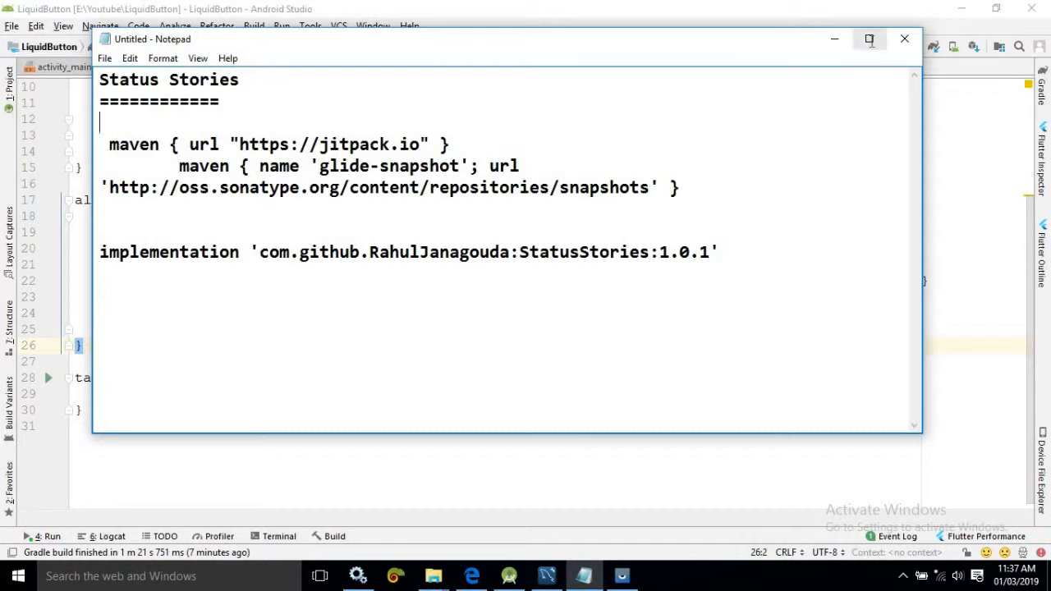
left_click(871, 39)
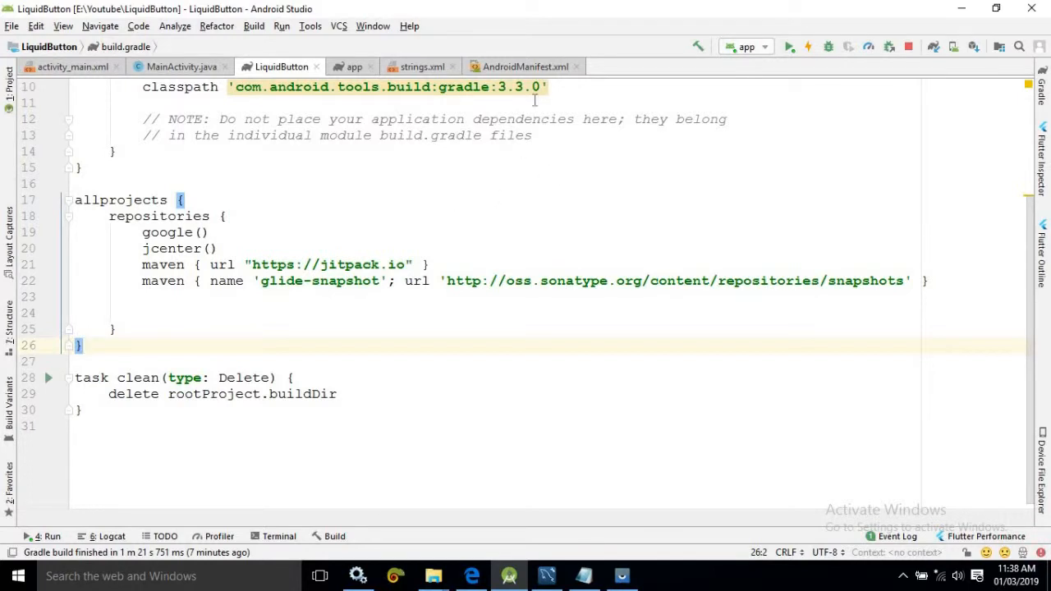
mouse_move(525, 65)
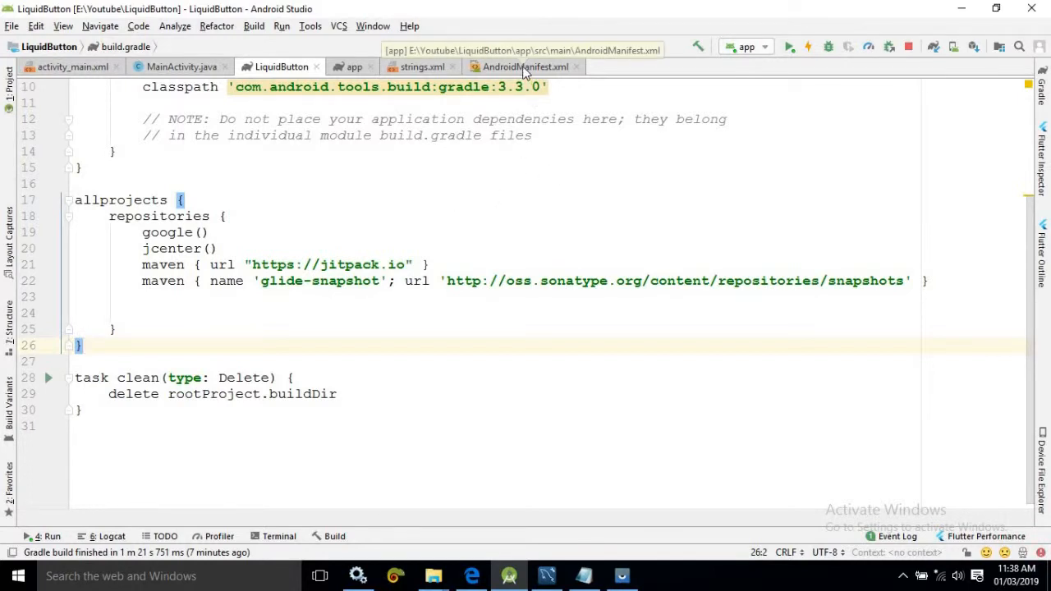
left_click(525, 65)
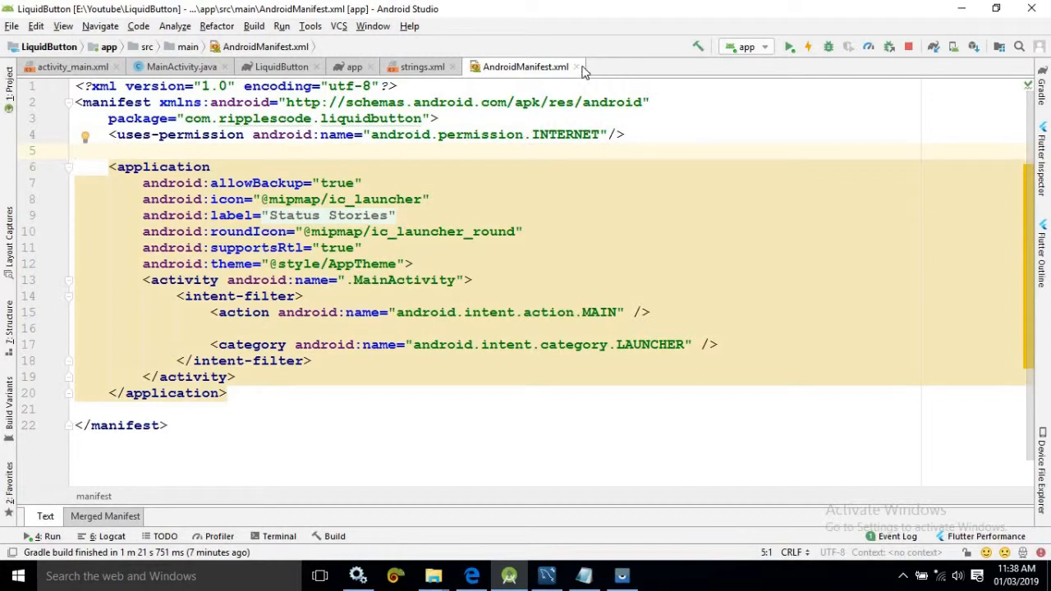
View strings.xml and then the MainActivity.java source
left_click(420, 65)
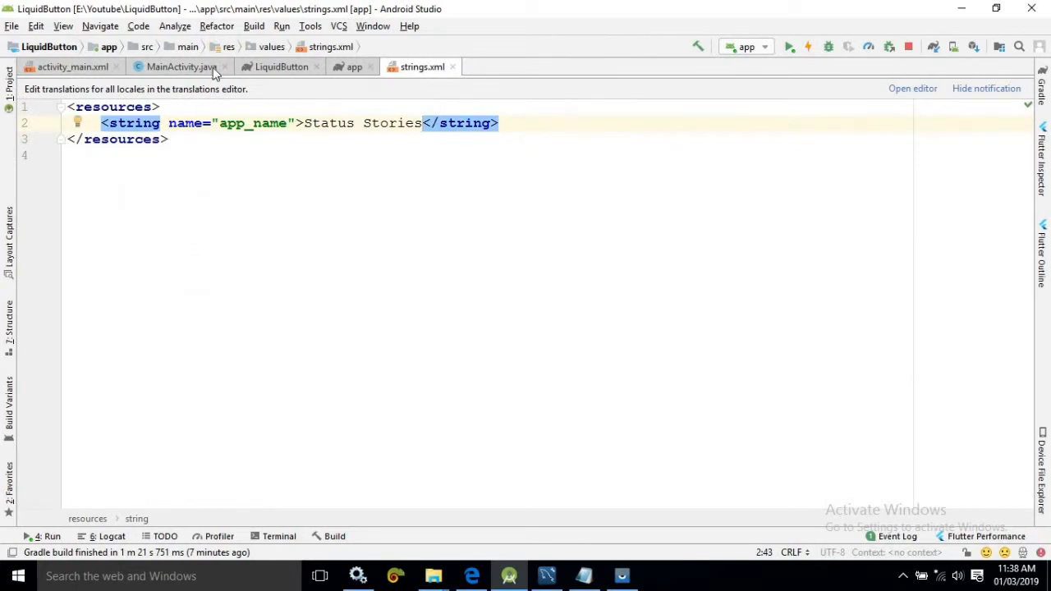
left_click(181, 66)
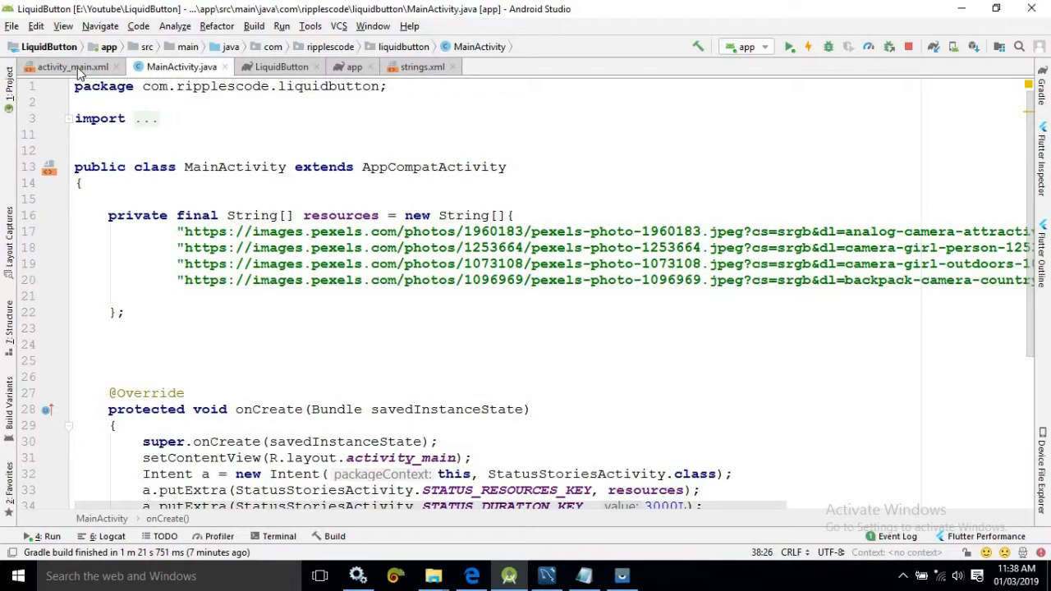
left_click(73, 66)
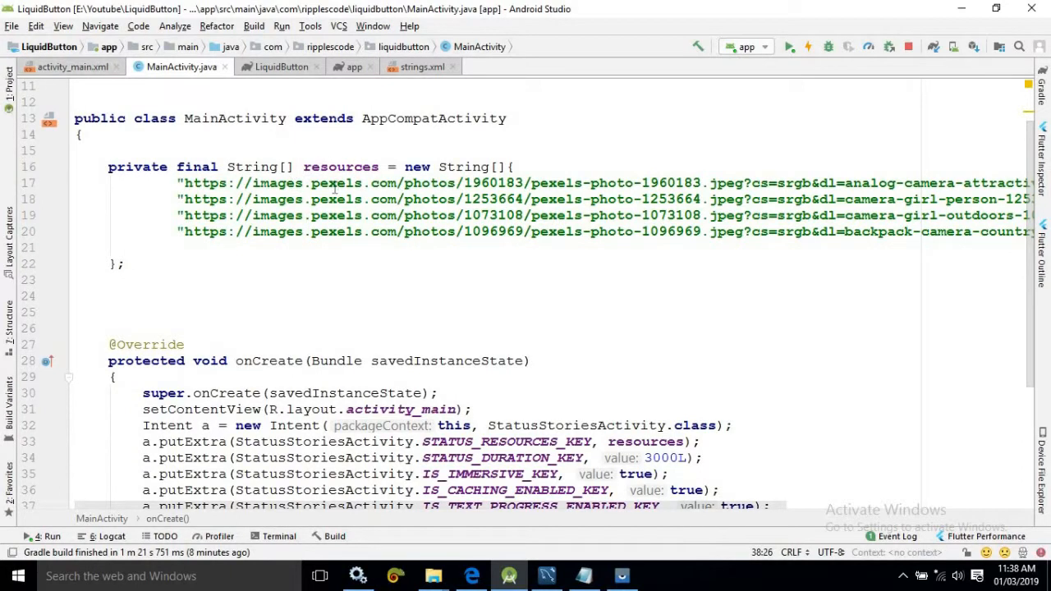
Inspect the resources array of four image URLs in MainActivity
double_click(341, 168)
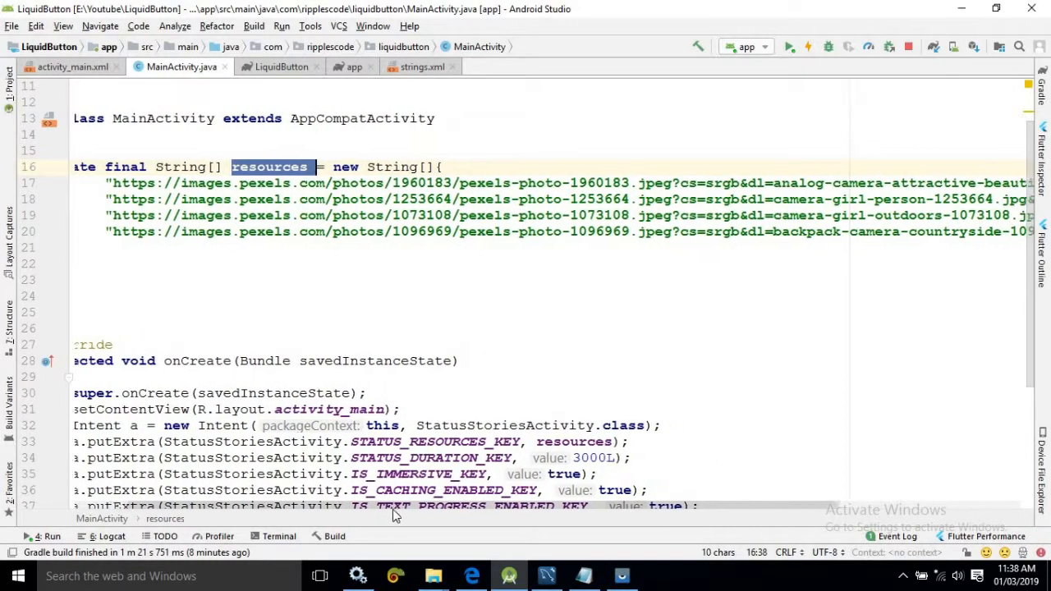
scroll("right", 3)
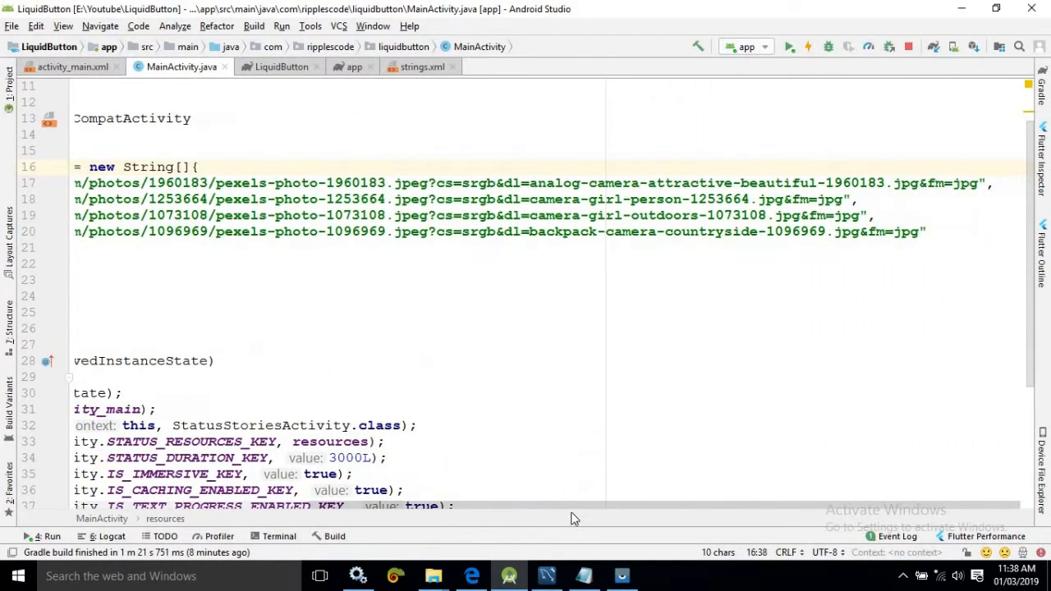
scroll("left", 3)
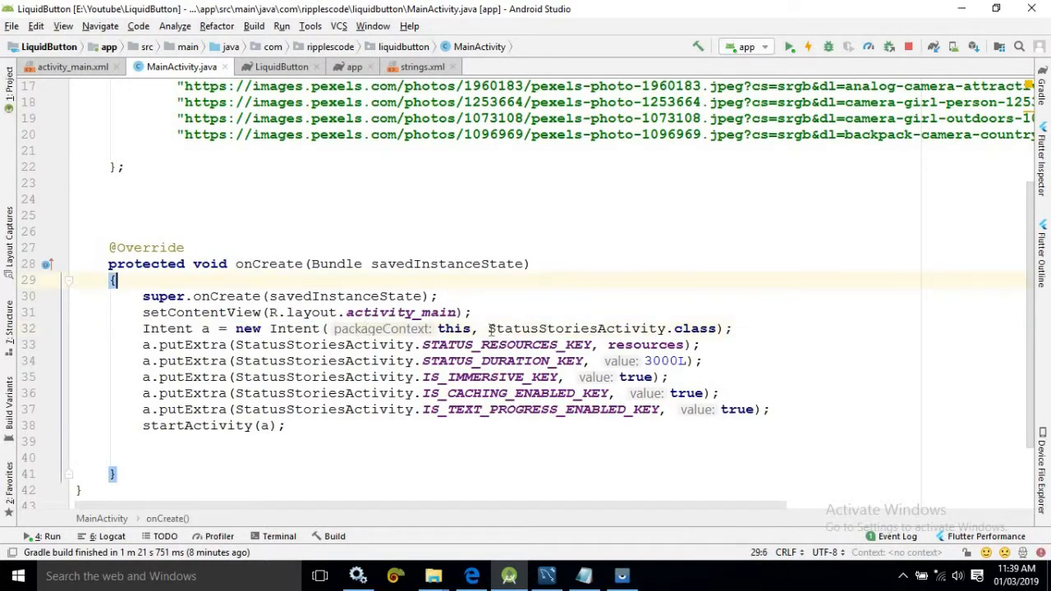
double_click(575, 328)
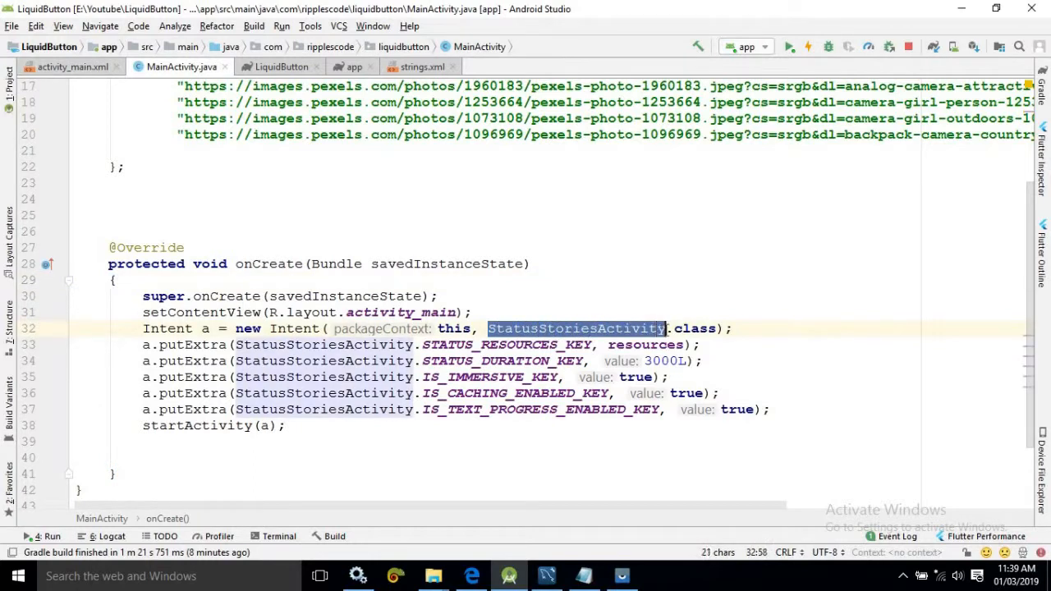
left_click(611, 345)
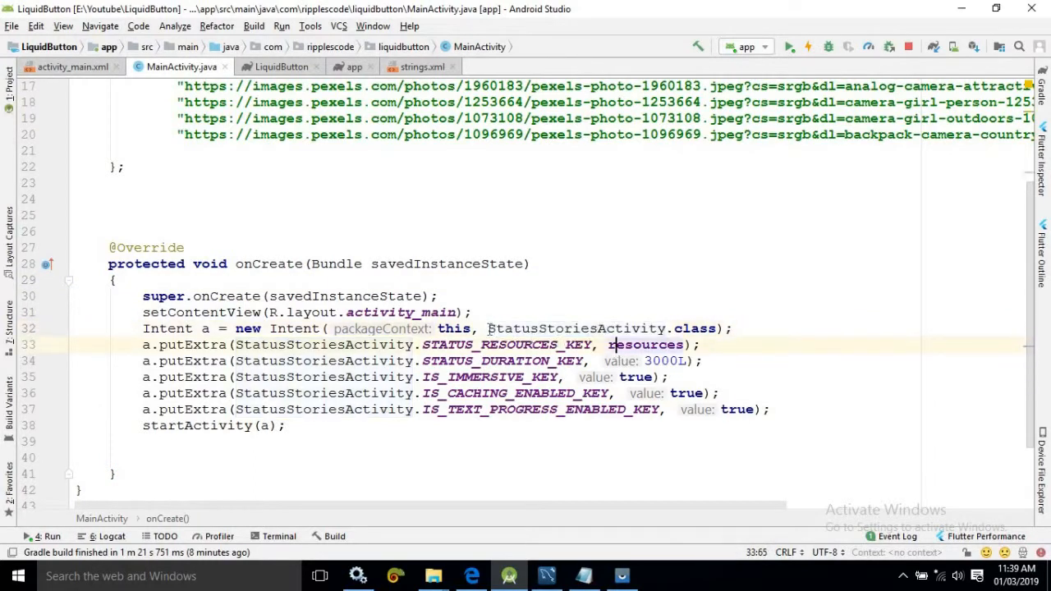
double_click(575, 328)
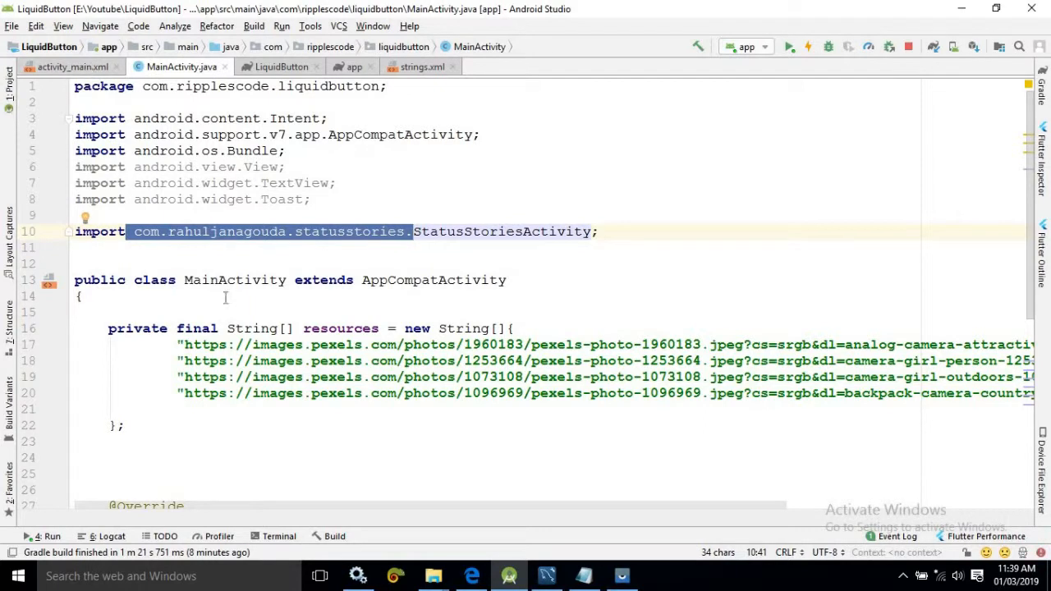
scroll("down", 3)
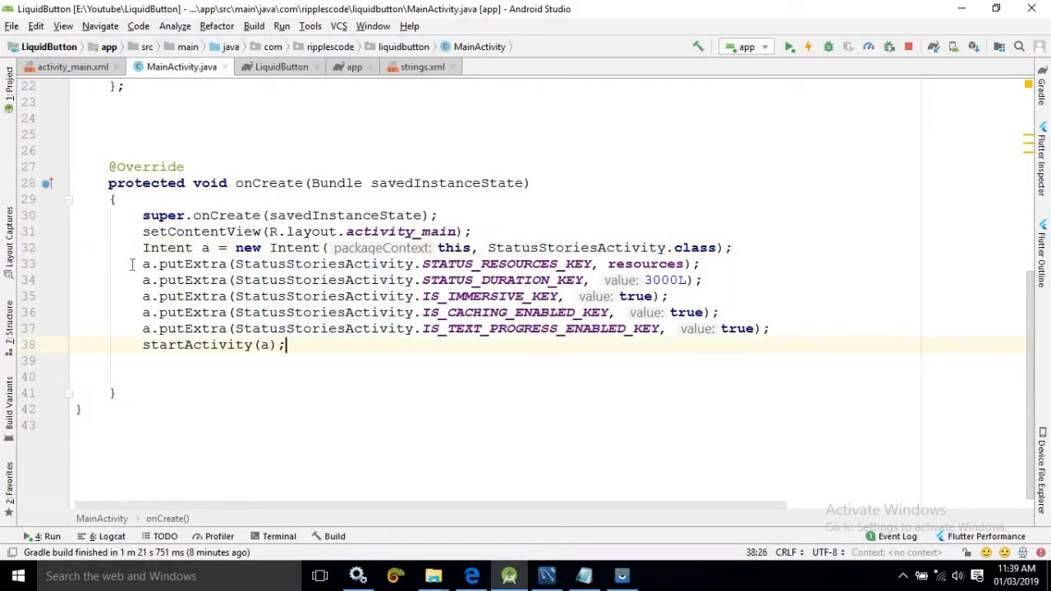
Review the 3000L STATUS_DURATION_KEY extra in MainActivity's onCreate
left_click(115, 392)
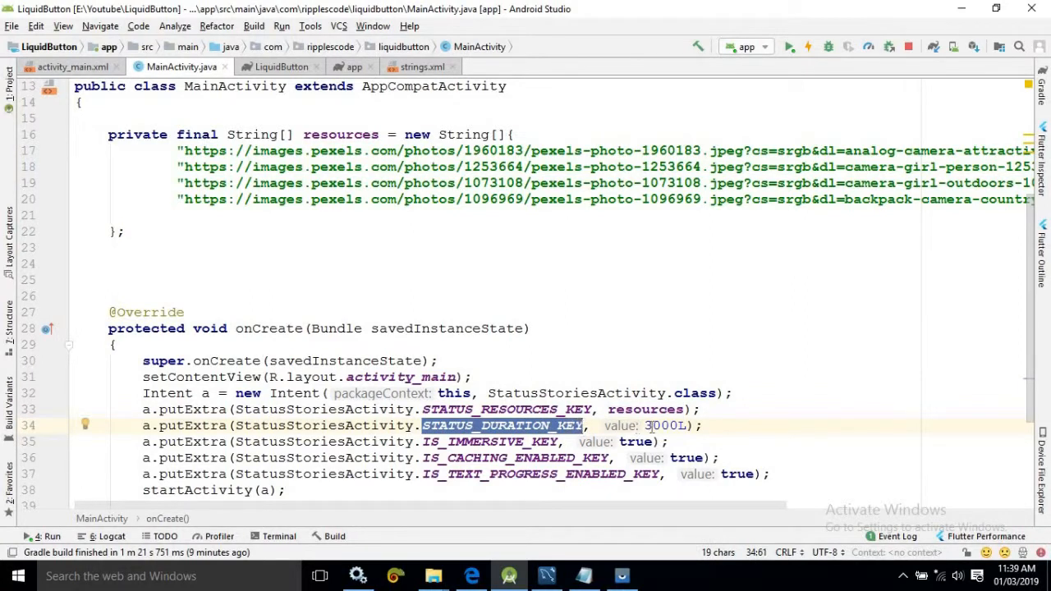
double_click(663, 425)
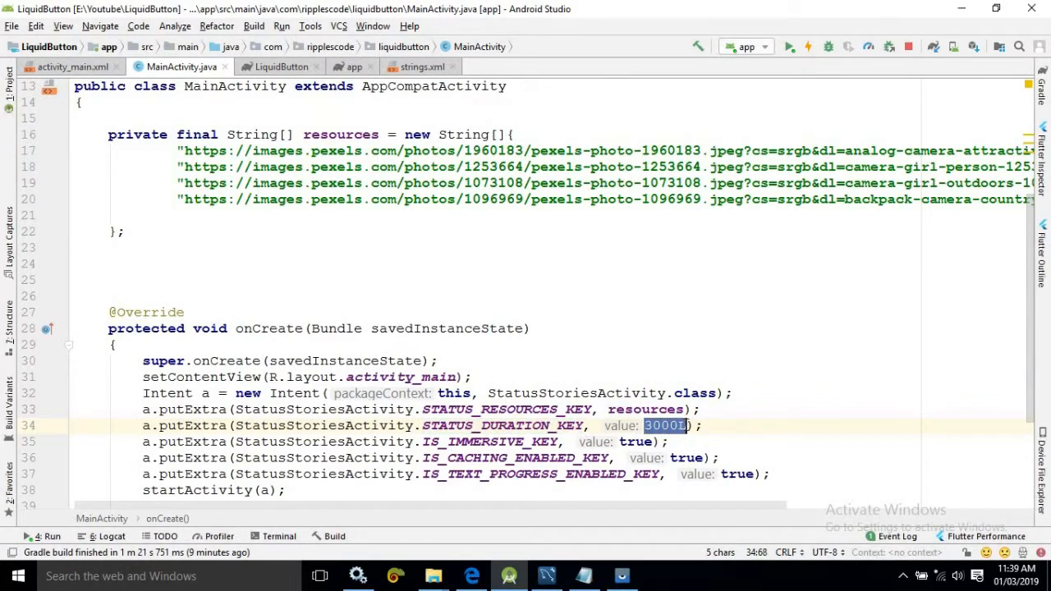
scroll("down", 3)
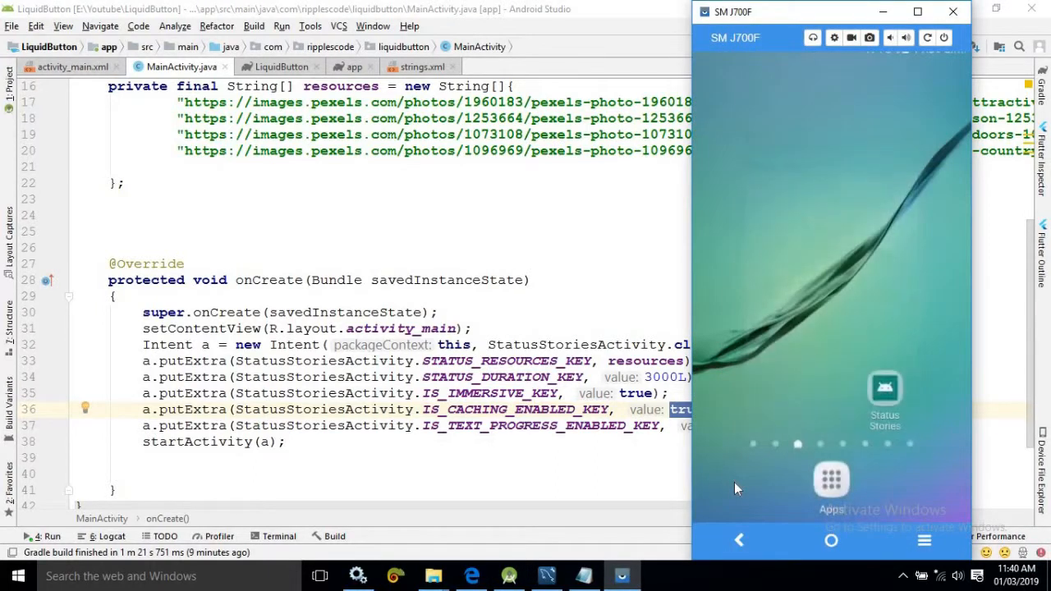
left_click(883, 394)
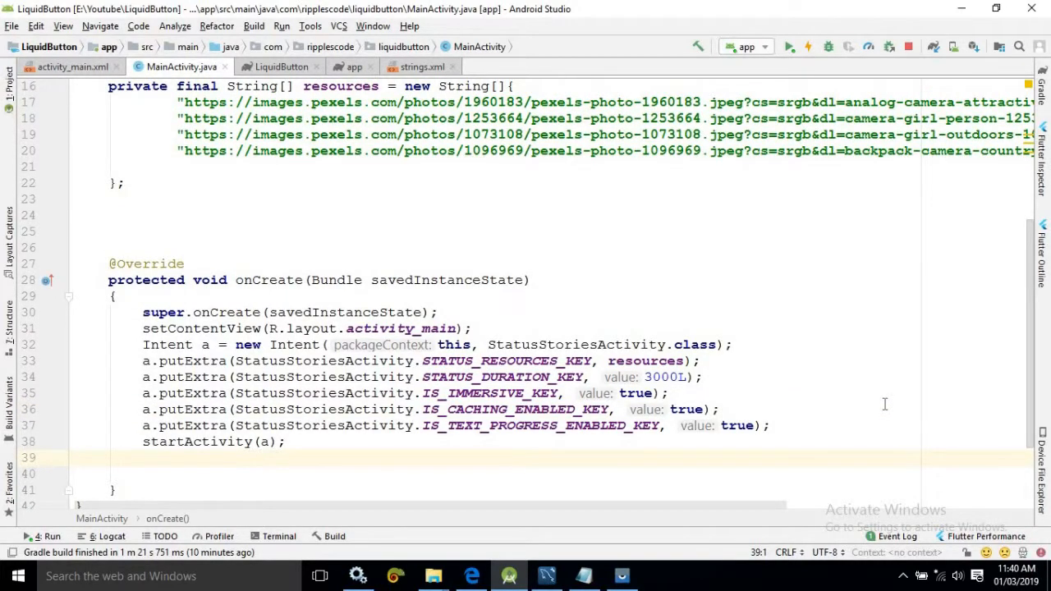
mouse_move(736, 458)
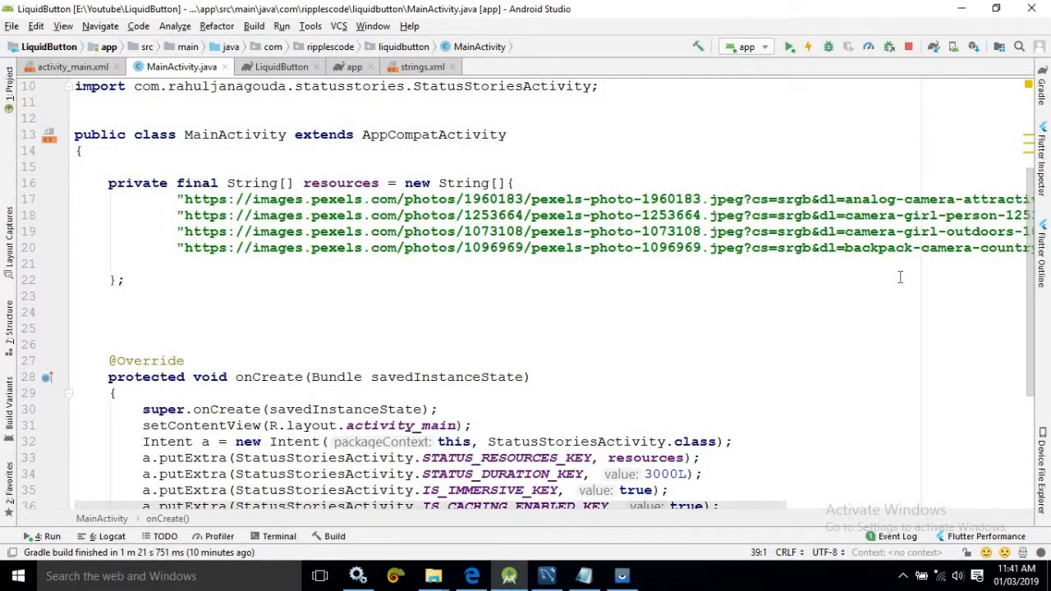
mouse_move(900, 297)
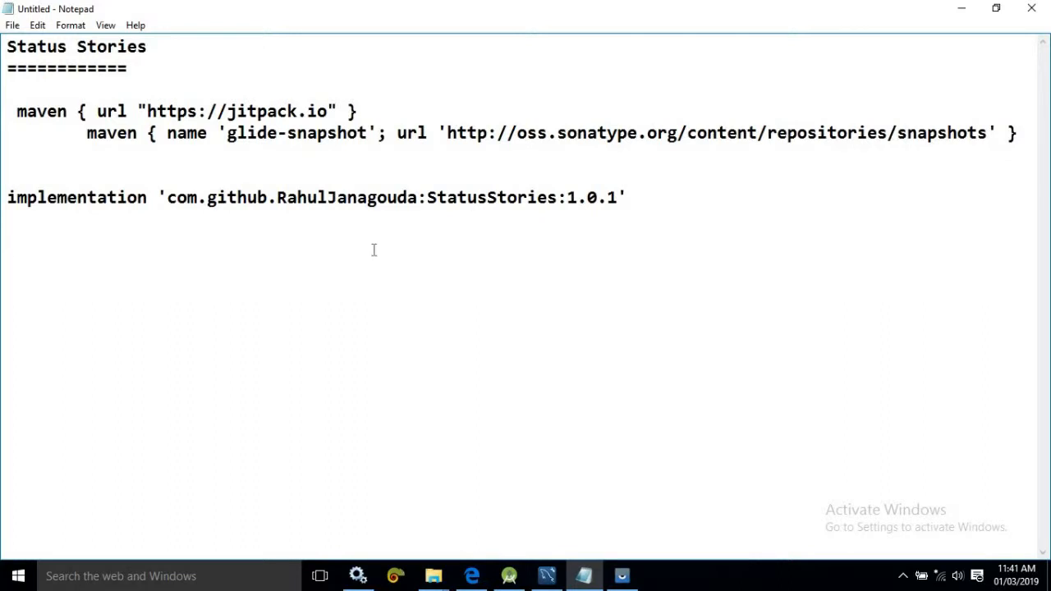
Glance over the Status Stories notes in Notepad before returning to Android Studio
left_click_drag(17, 111, 26, 158)
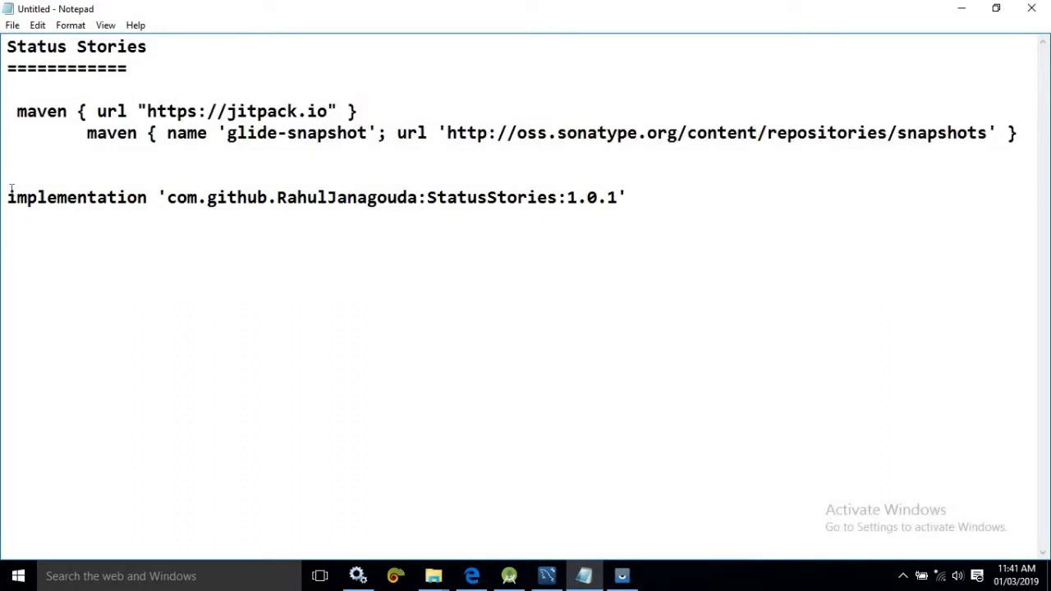
mouse_move(409, 349)
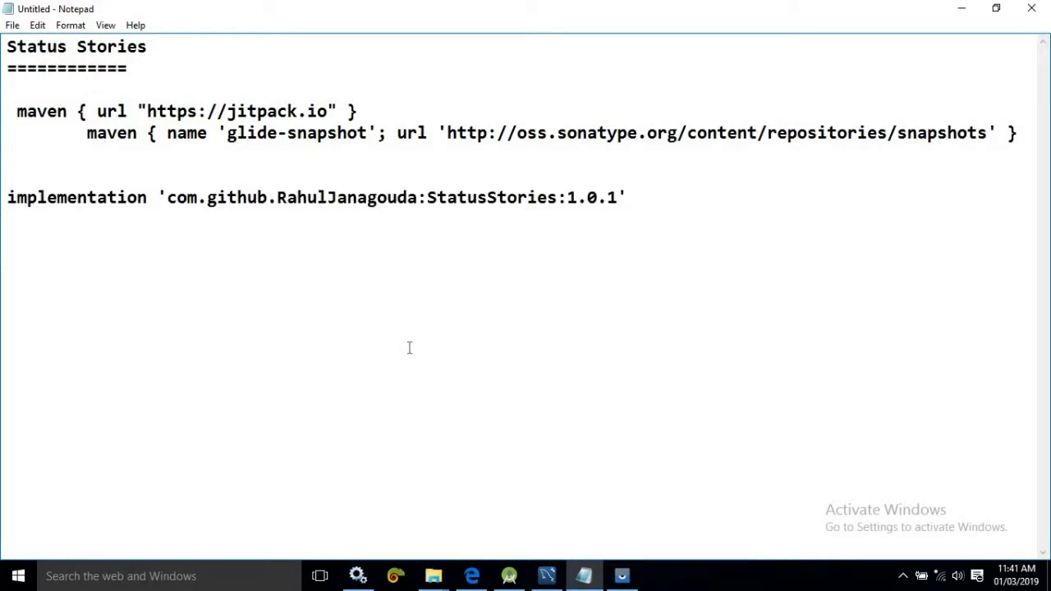
mouse_move(538, 384)
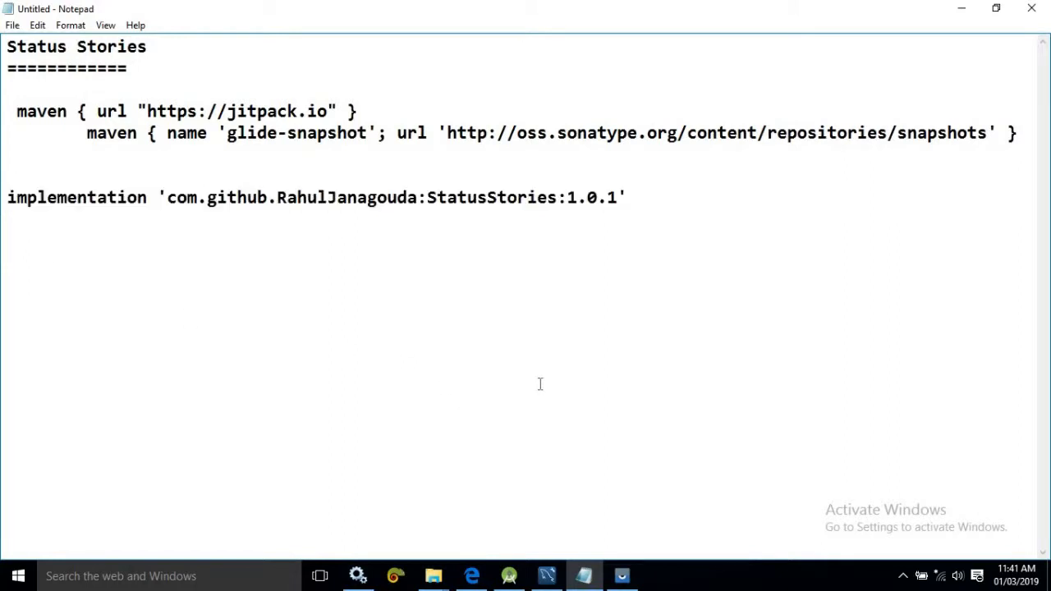
mouse_move(532, 536)
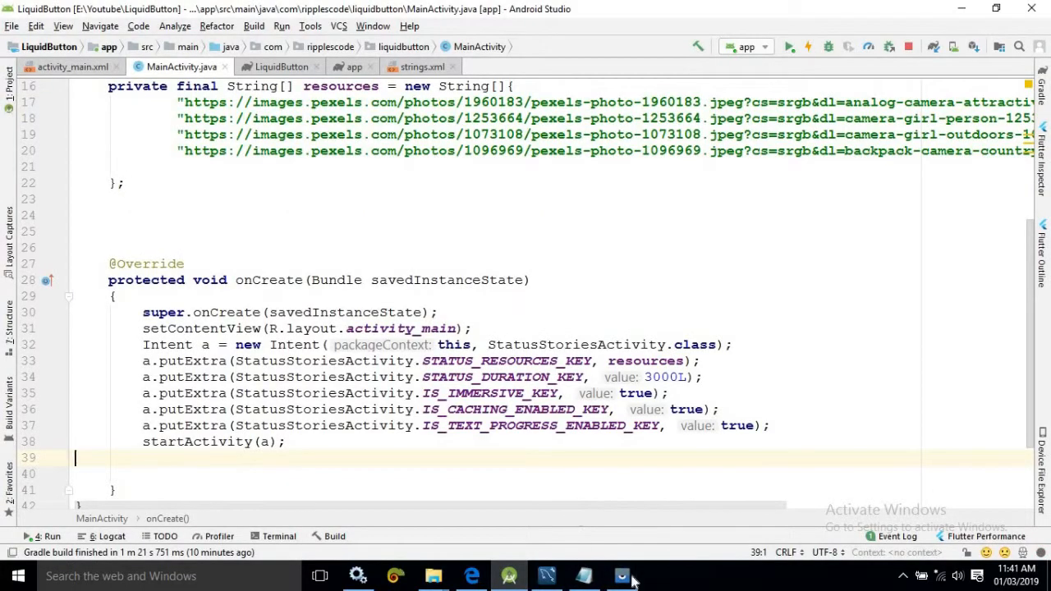
mouse_move(673, 329)
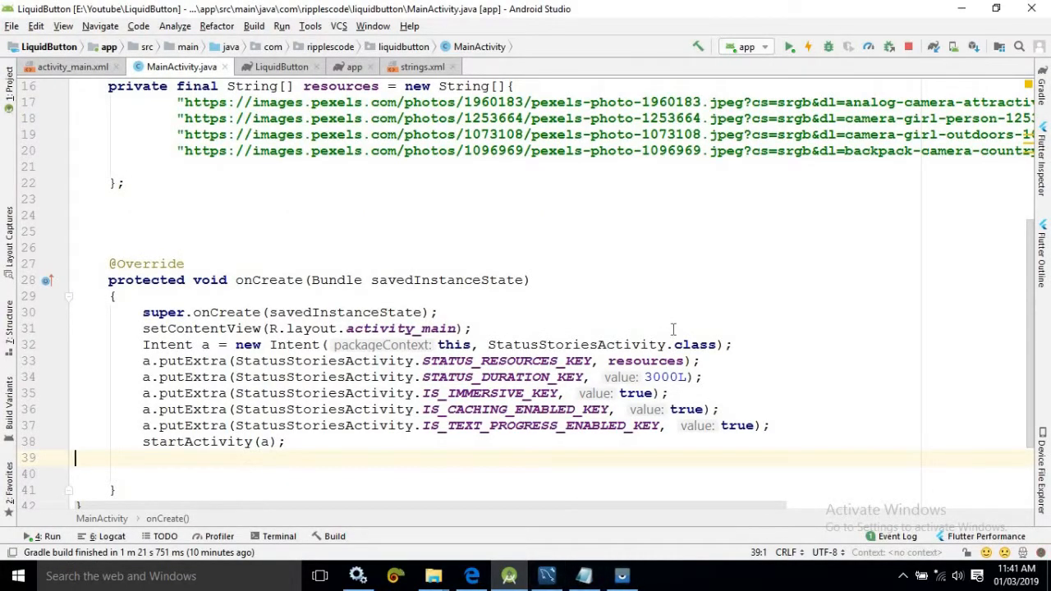